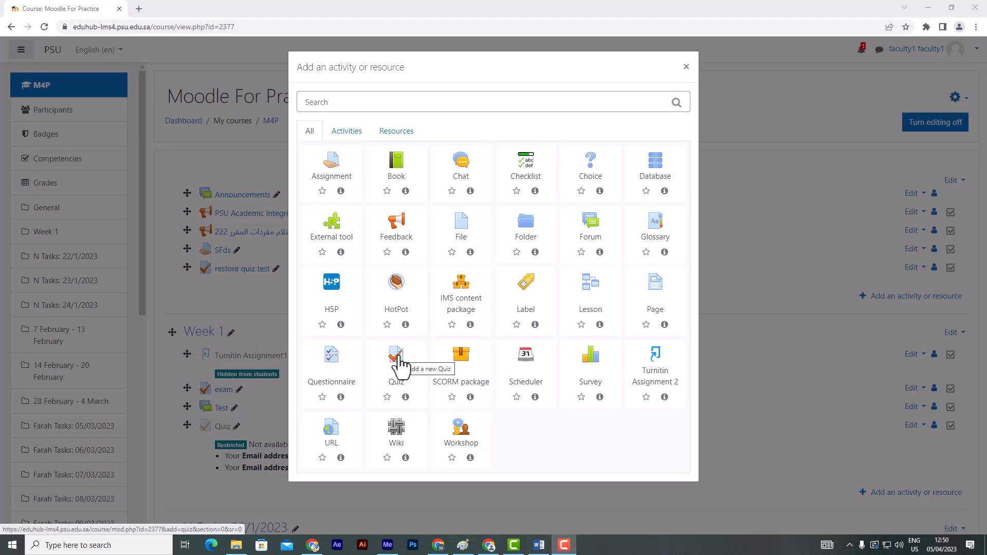
Step: Add a Quiz activity named 'quiz test' with Open the quiz enabled, then save and display it
{"action": "left_click", "coordinate": [396, 355]}
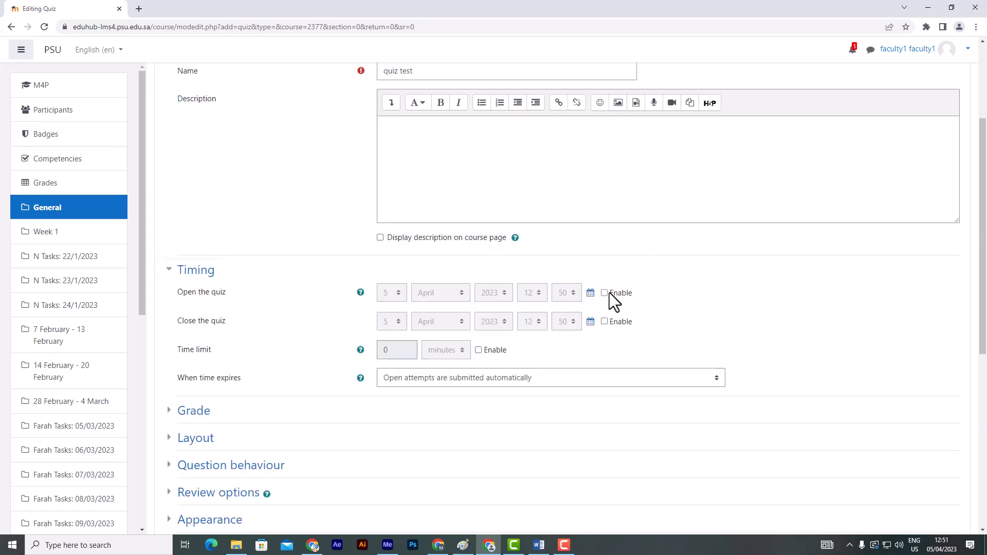
{"action": "left_click", "coordinate": [528, 321]}
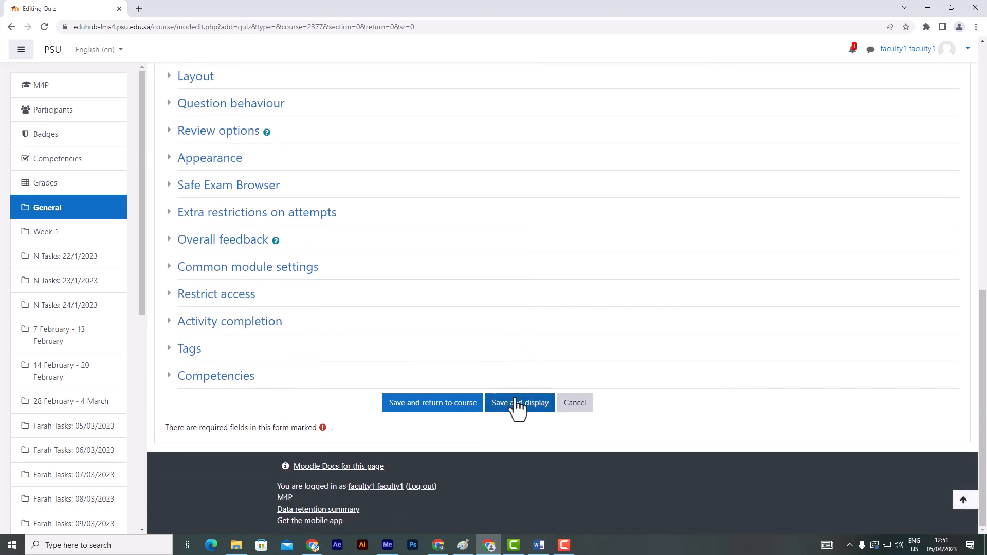
{"action": "left_click", "coordinate": [521, 403]}
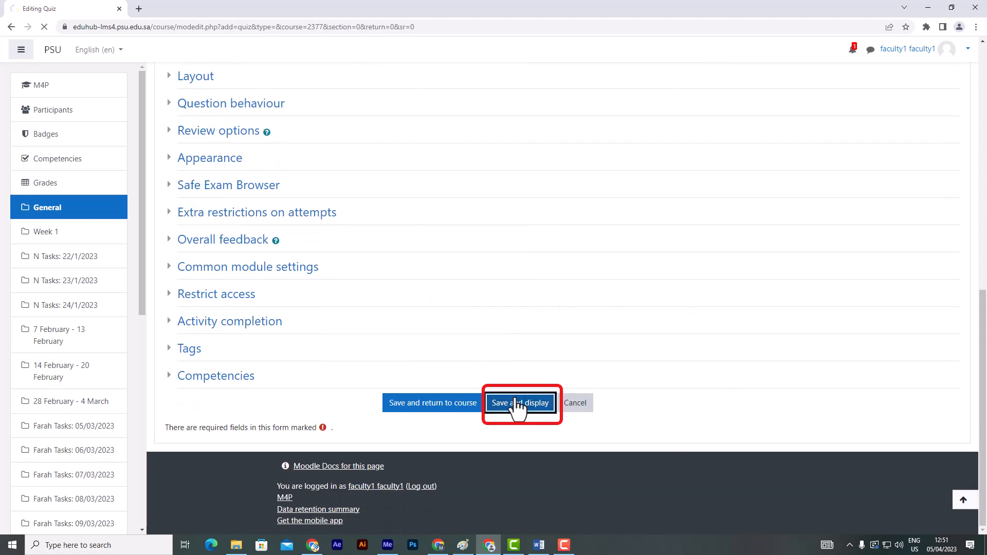
{"action": "left_click", "coordinate": [520, 403]}
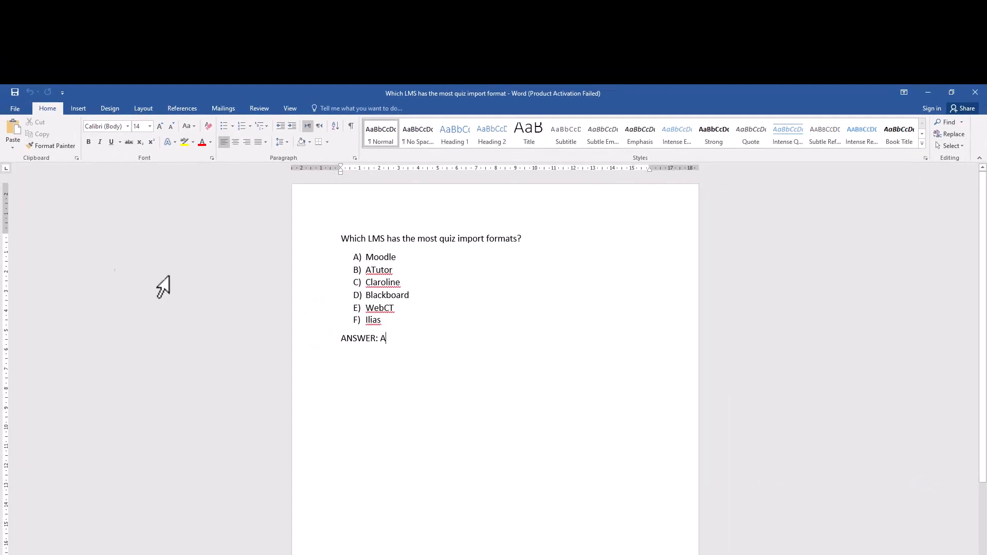
Step: Save the Aiken-format LMS question document as Plain Text (.txt), confirming the file conversion
{"action": "left_click", "coordinate": [14, 109]}
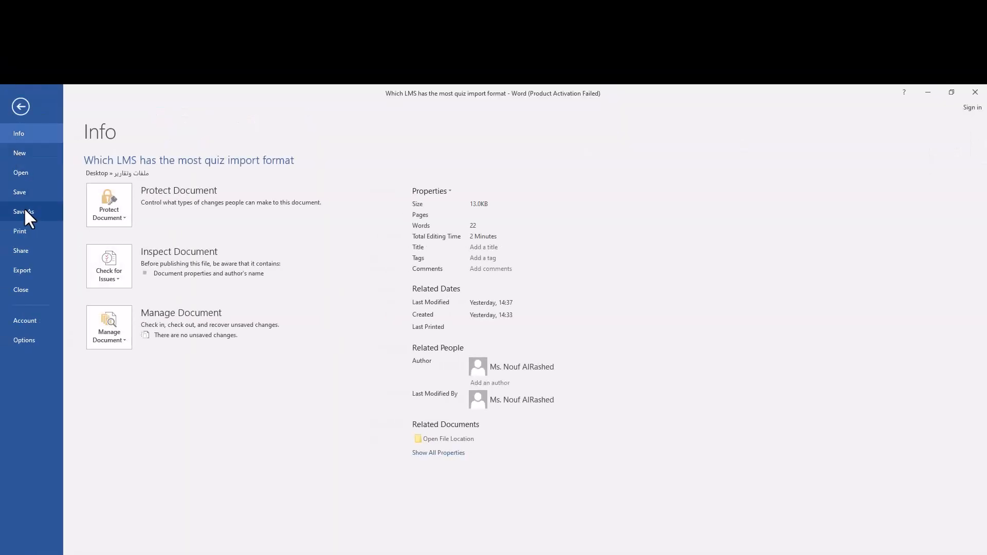
{"action": "left_click", "coordinate": [23, 212]}
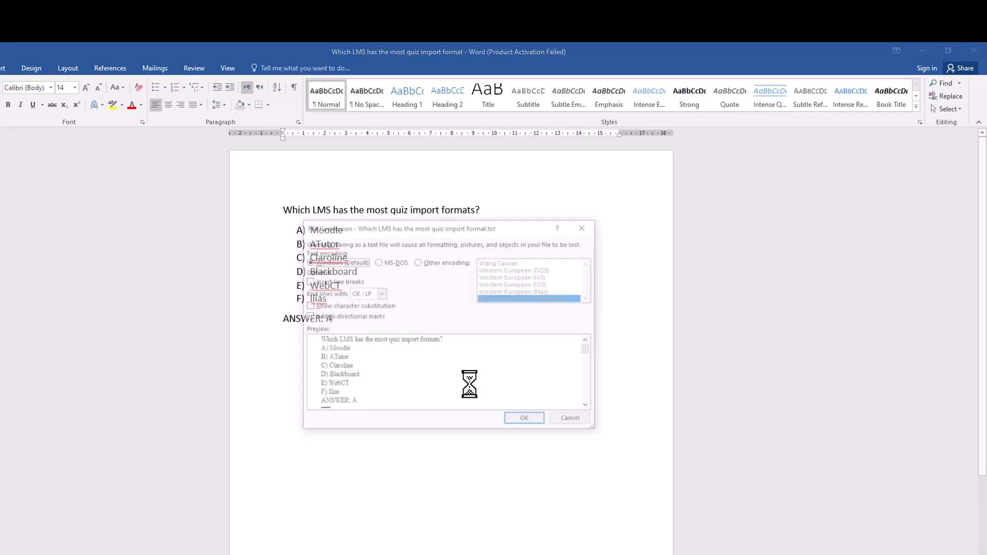
{"action": "left_click", "coordinate": [524, 418]}
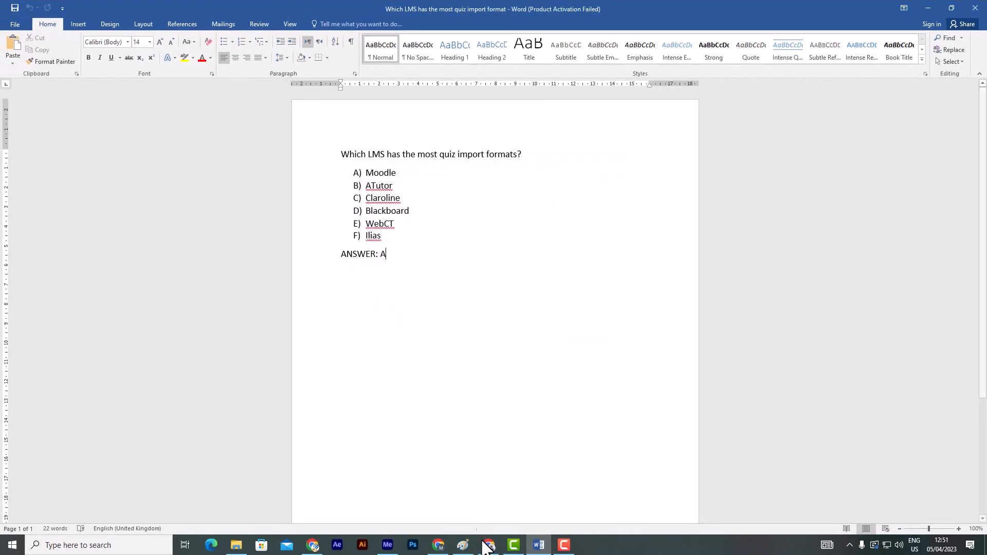
{"action": "left_click", "coordinate": [488, 545]}
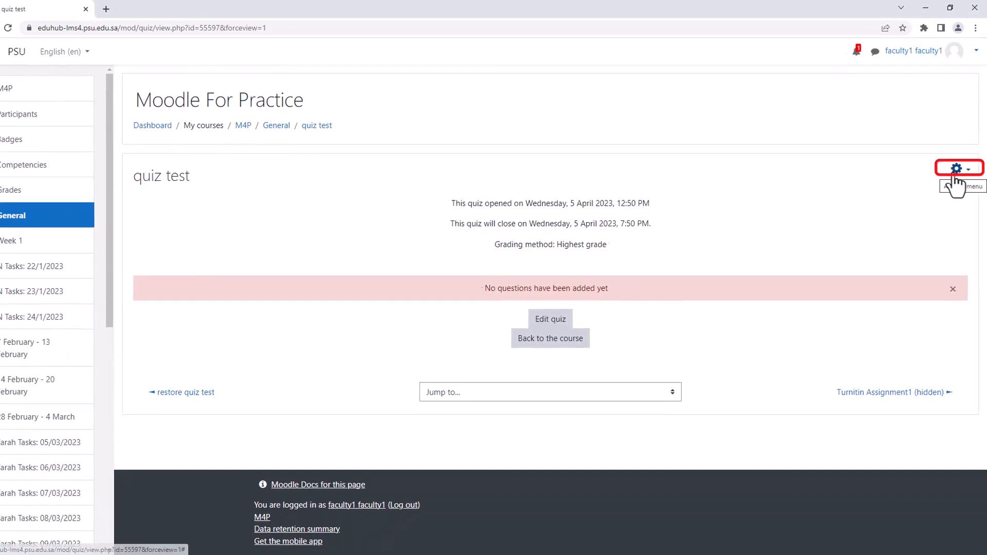
Step: Reach the question bank Import page, choose Aiken format and expand the General import settings
{"action": "left_click", "coordinate": [957, 168]}
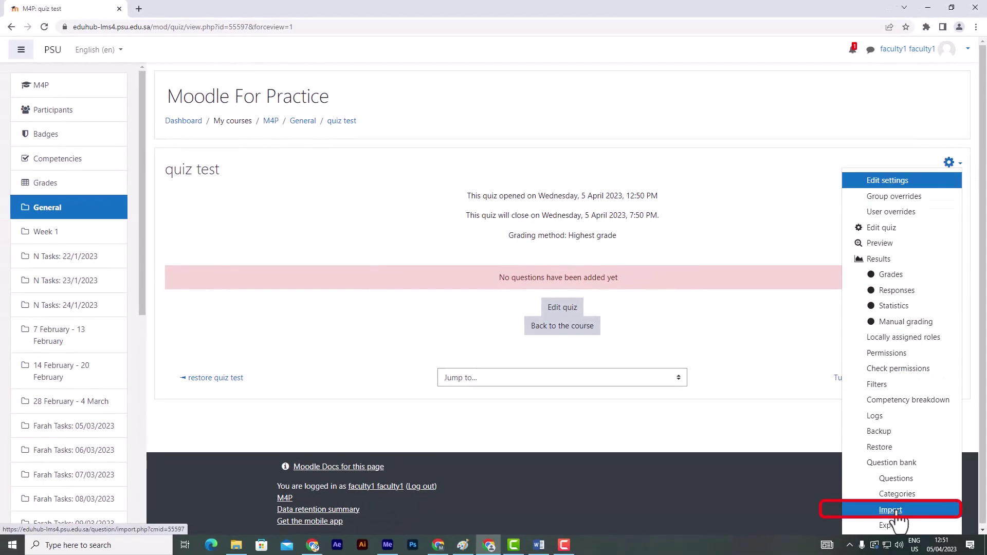
{"action": "left_click", "coordinate": [892, 510]}
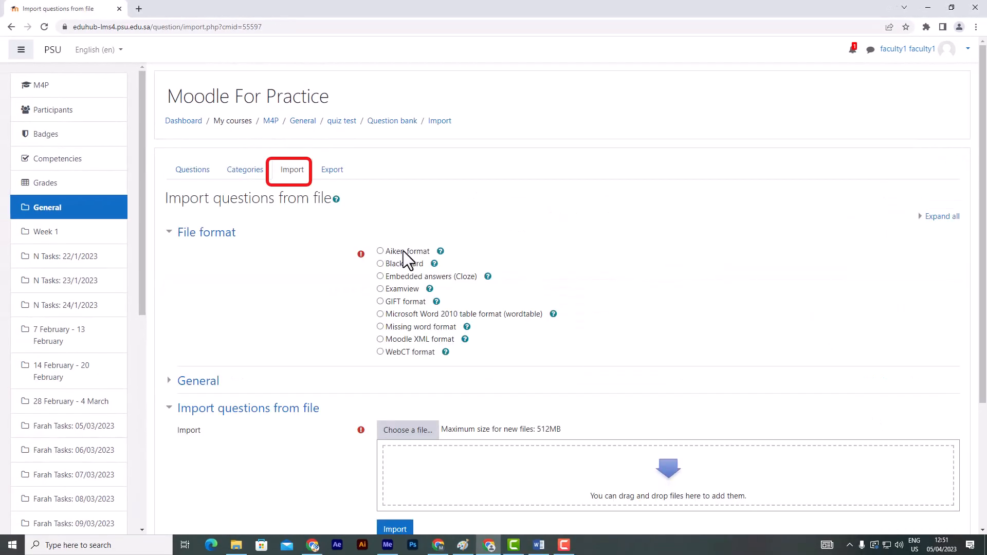
{"action": "left_click", "coordinate": [380, 251]}
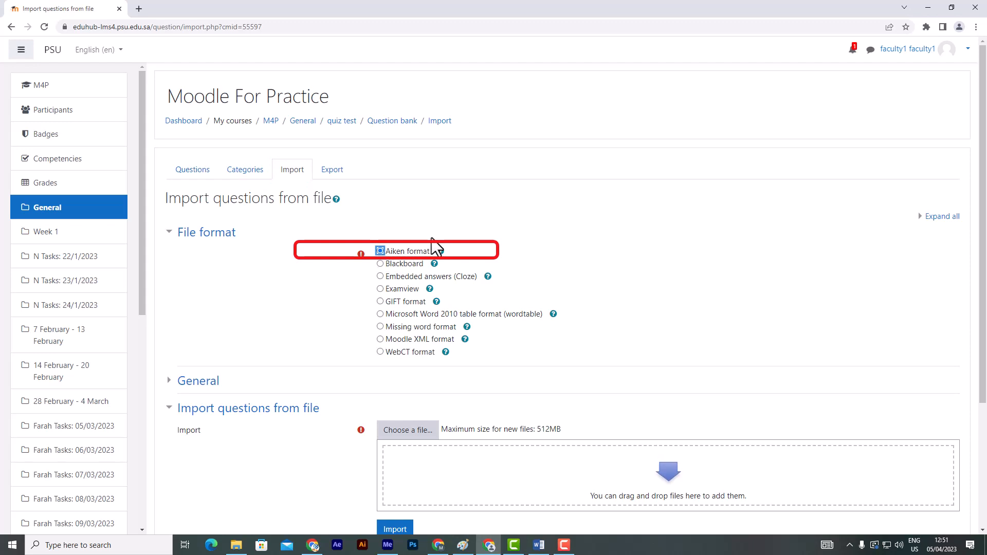
{"action": "scroll", "scroll_direction": "down", "scroll_amount": 3}
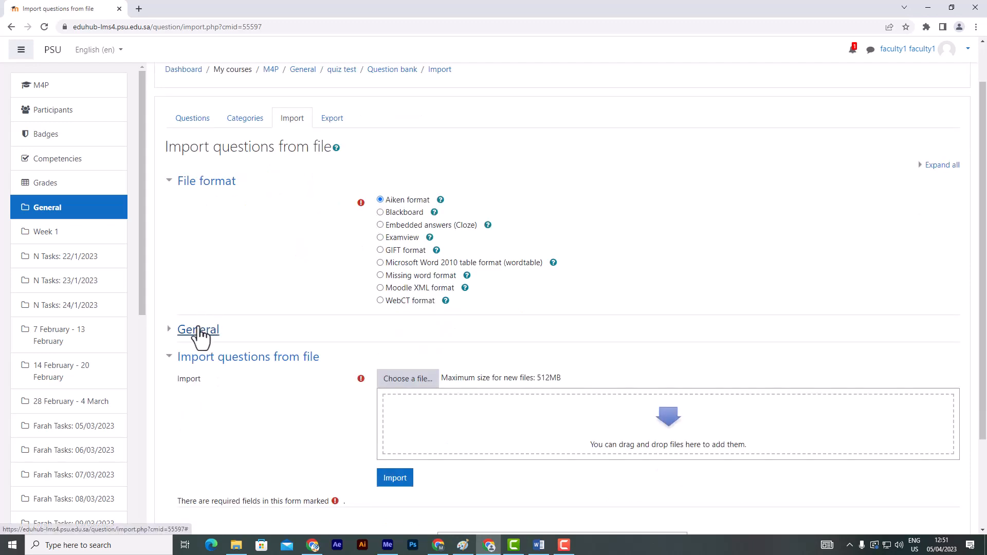
{"action": "left_click", "coordinate": [197, 329]}
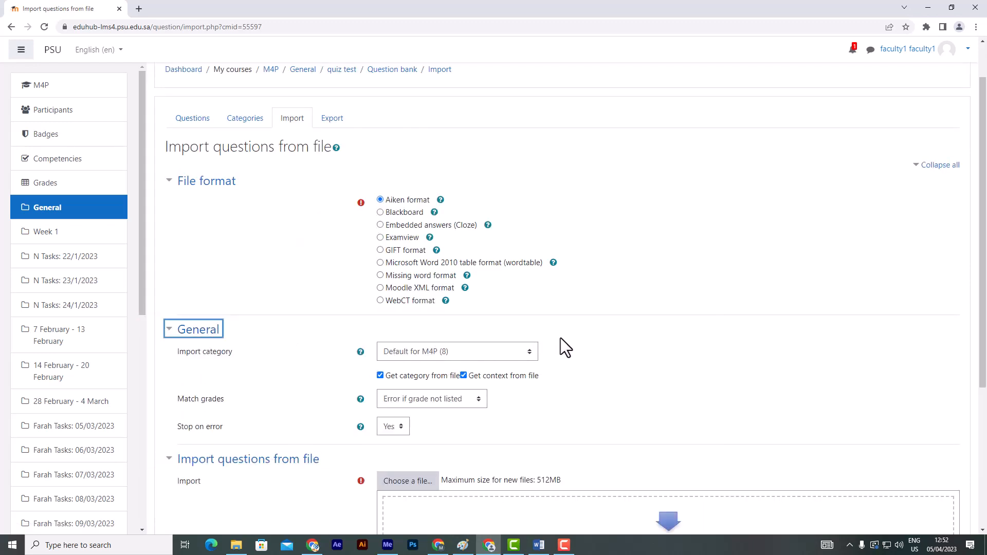
{"action": "scroll", "scroll_direction": "down", "scroll_amount": 3}
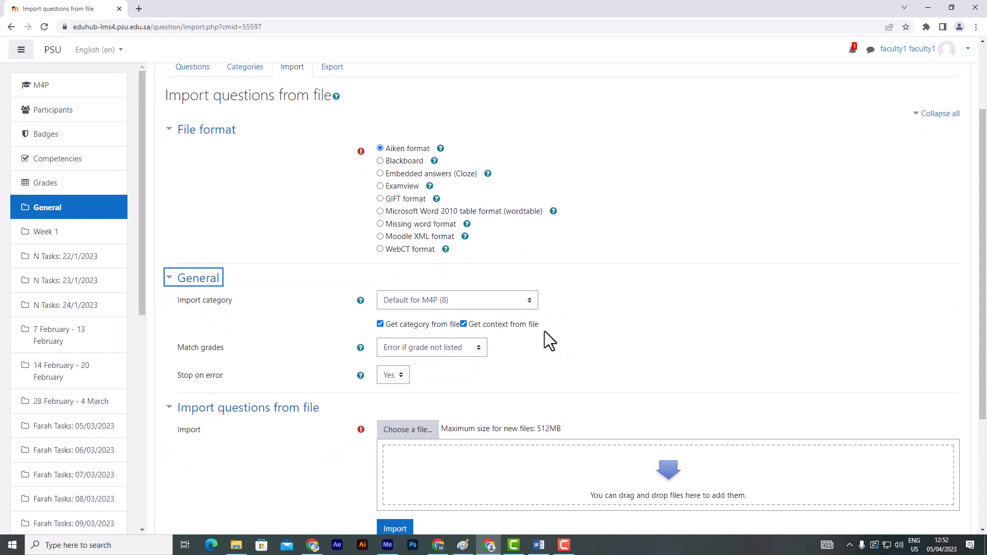
Step: Upload the .txt file and import its 'Which LMS has the most quiz import formats?' question
{"action": "left_click", "coordinate": [407, 429]}
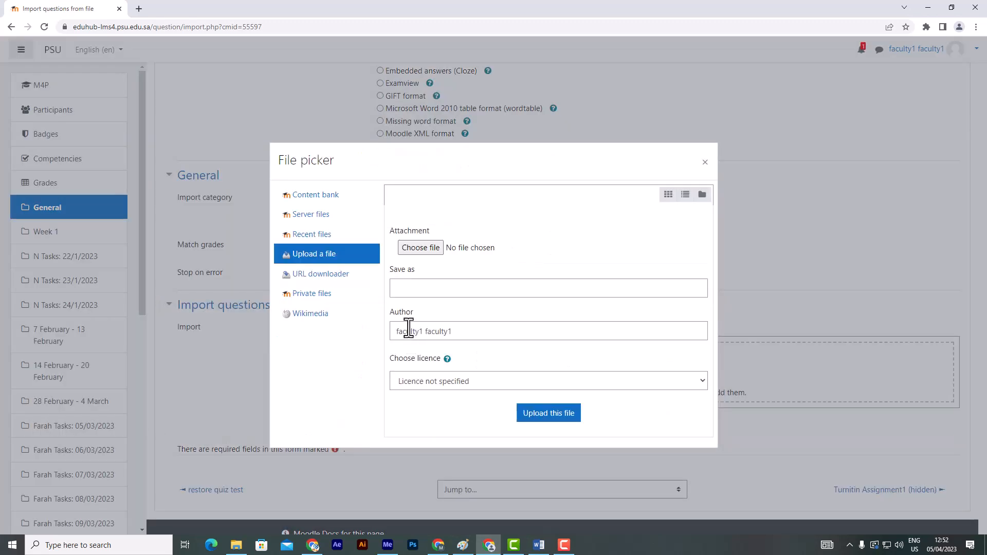
{"action": "left_click", "coordinate": [421, 247]}
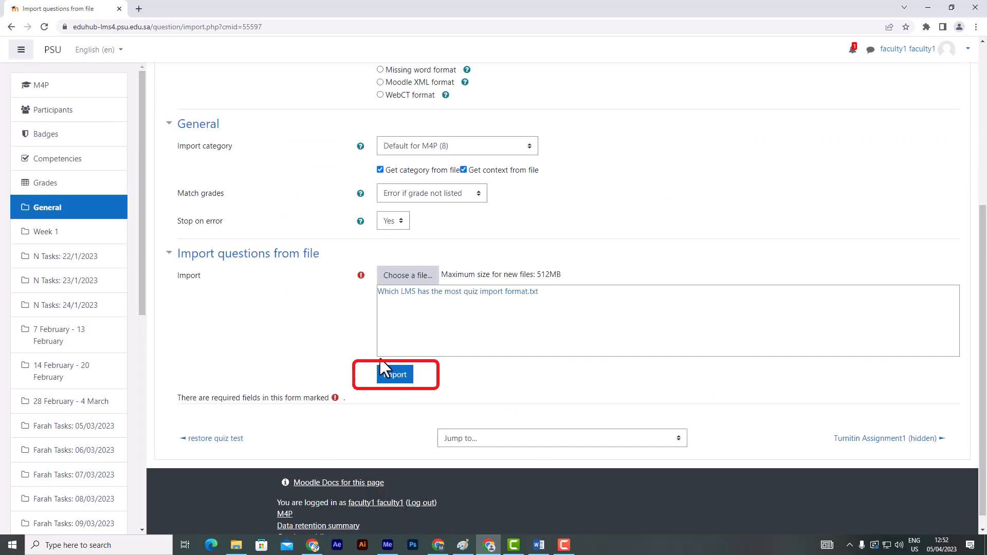
{"action": "left_click", "coordinate": [395, 374]}
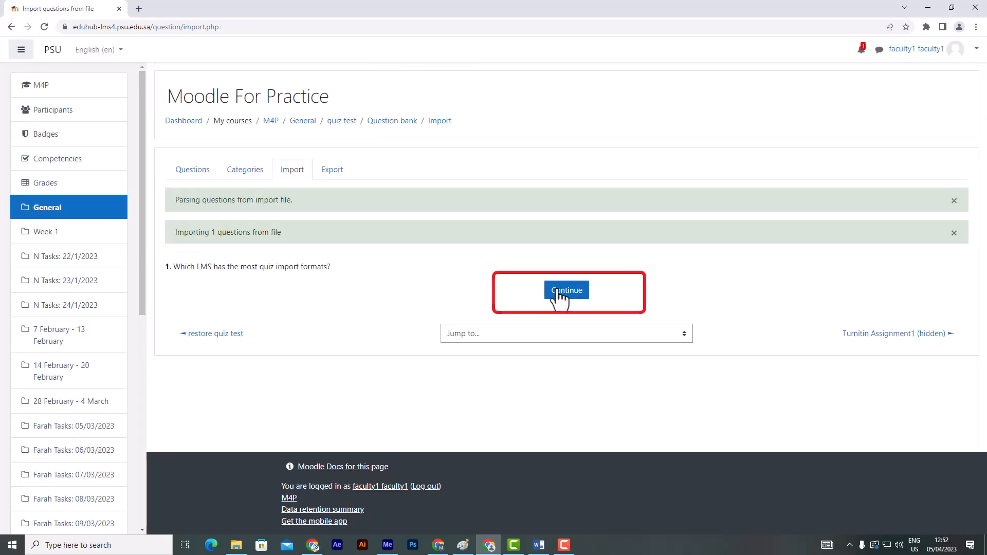
{"action": "left_click", "coordinate": [566, 290]}
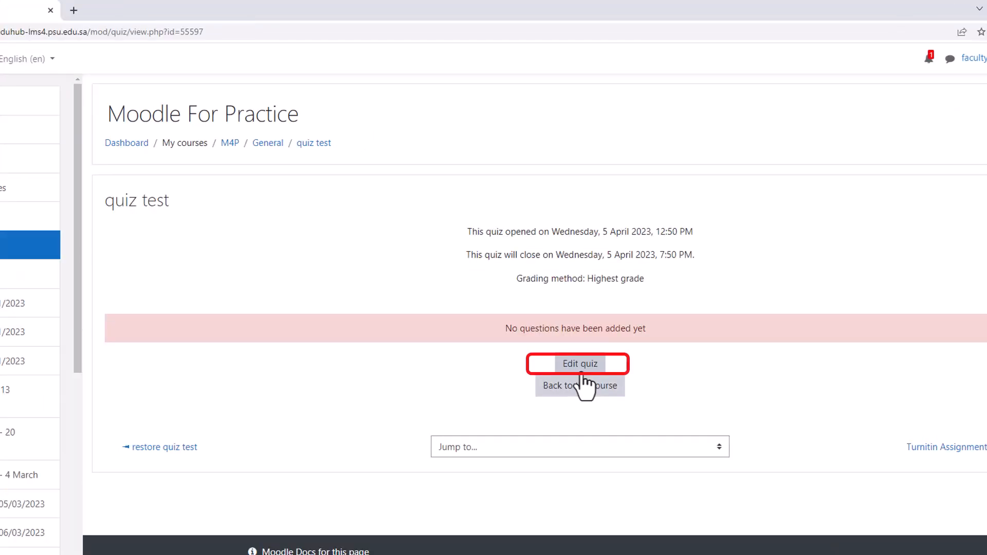
Step: Add the imported Which LMS question from the question bank to the quiz and preview its six choices
{"action": "left_click", "coordinate": [580, 364]}
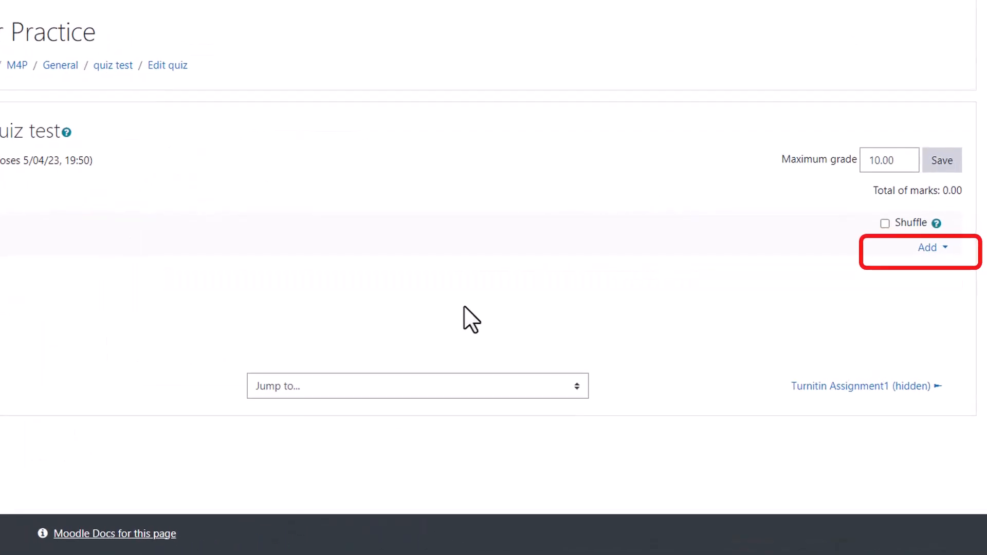
{"action": "left_click", "coordinate": [931, 248]}
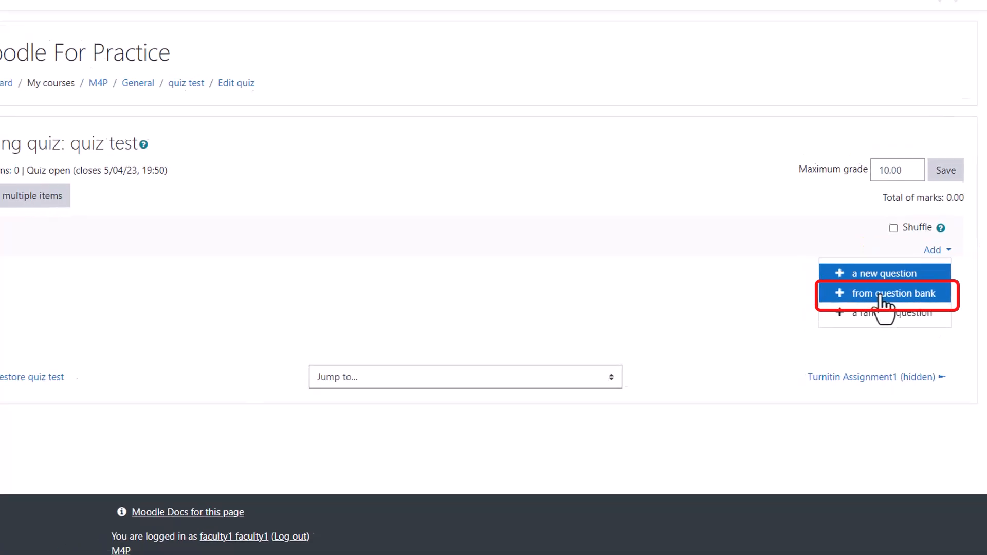
{"action": "left_click", "coordinate": [885, 294]}
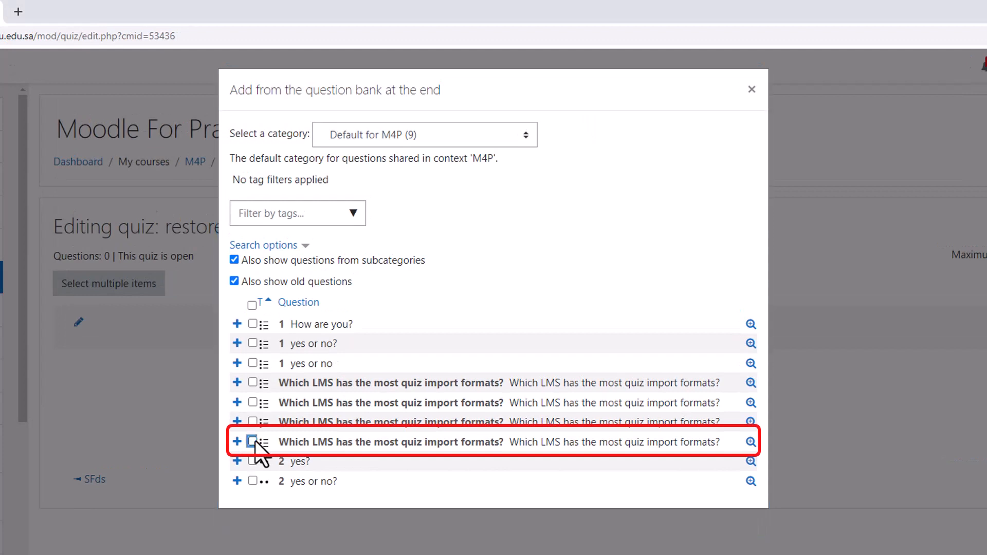
{"action": "left_click", "coordinate": [253, 442]}
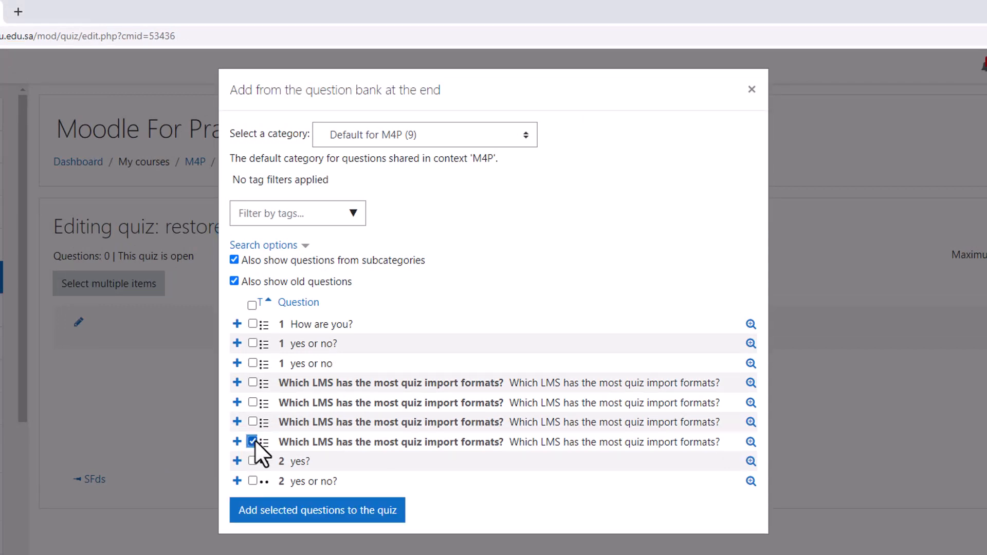
{"action": "mouse_move", "coordinate": [338, 523]}
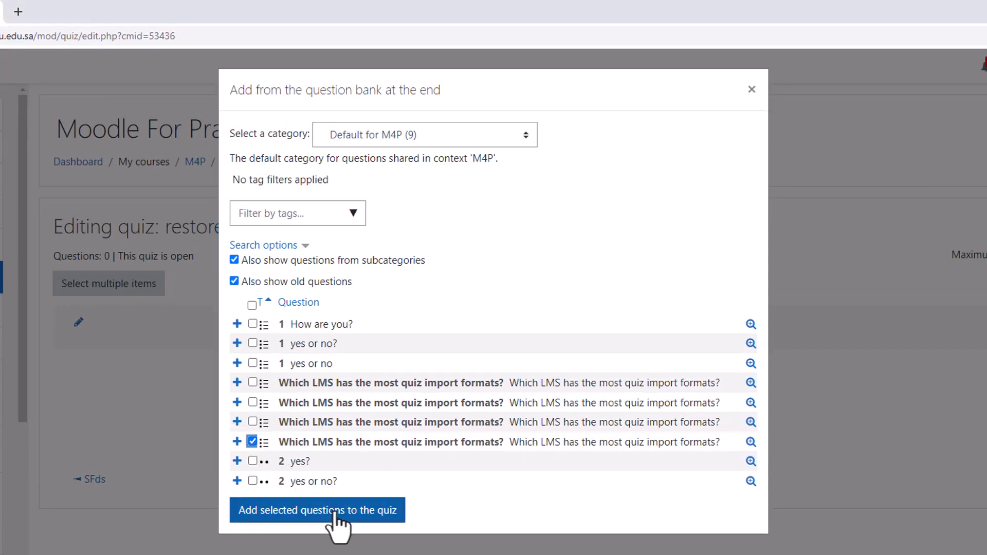
{"action": "left_click", "coordinate": [319, 511]}
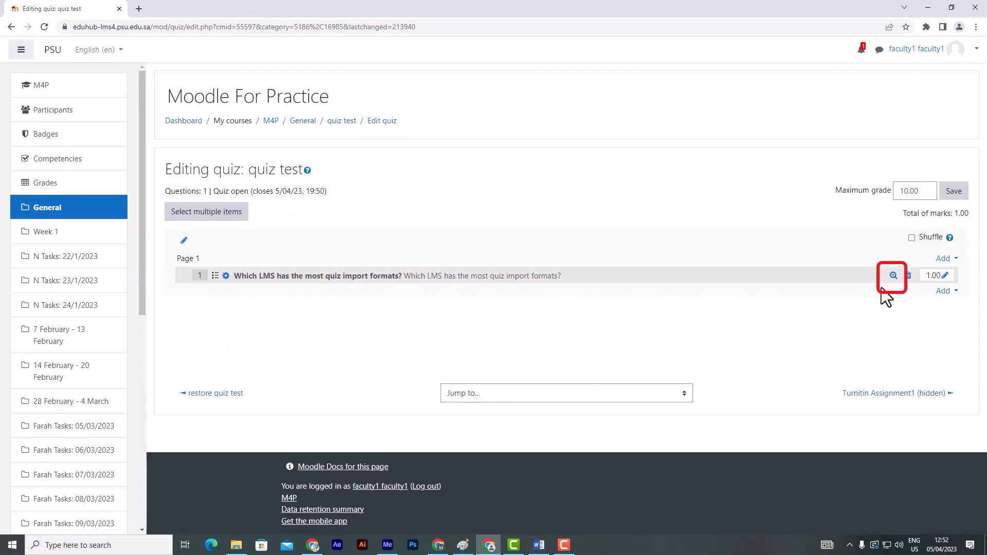
{"action": "left_click", "coordinate": [893, 275]}
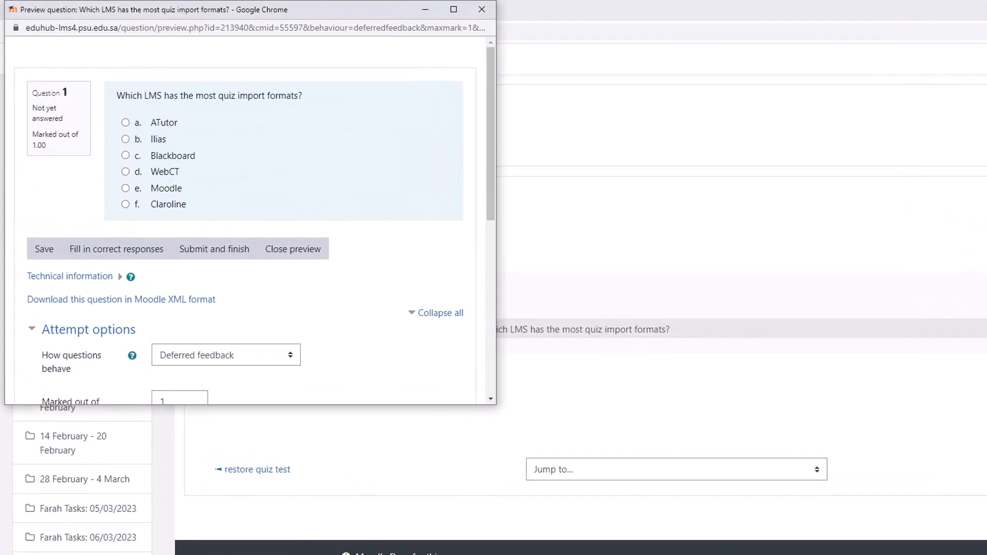